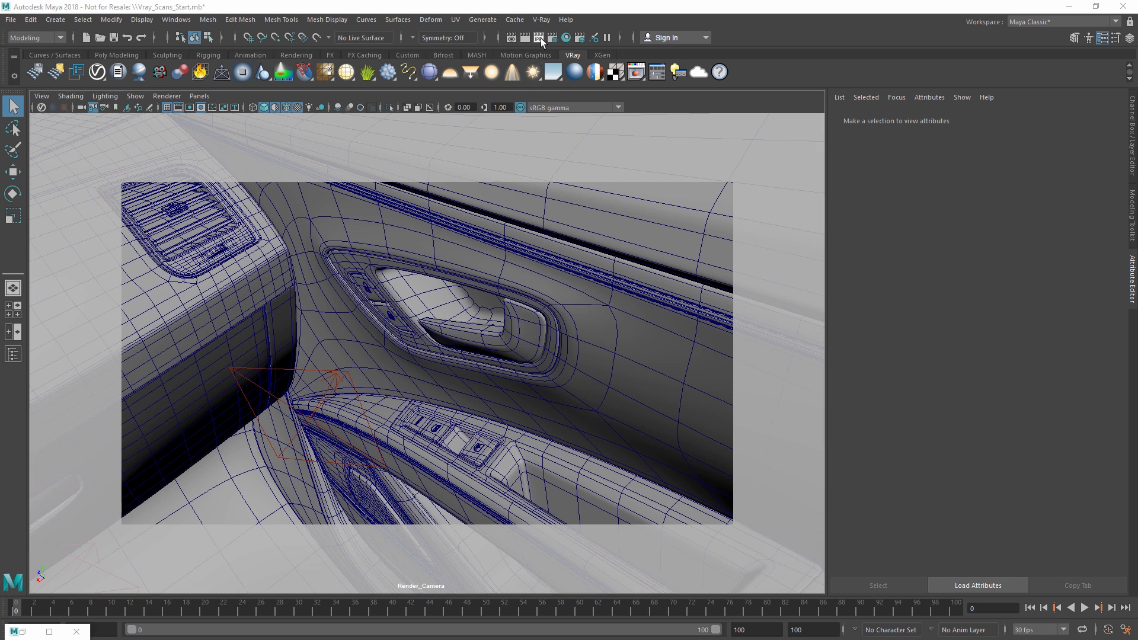
Render the current frame of the car door interior with V-Ray.
{"action": "left_click", "coordinate": [537, 37]}
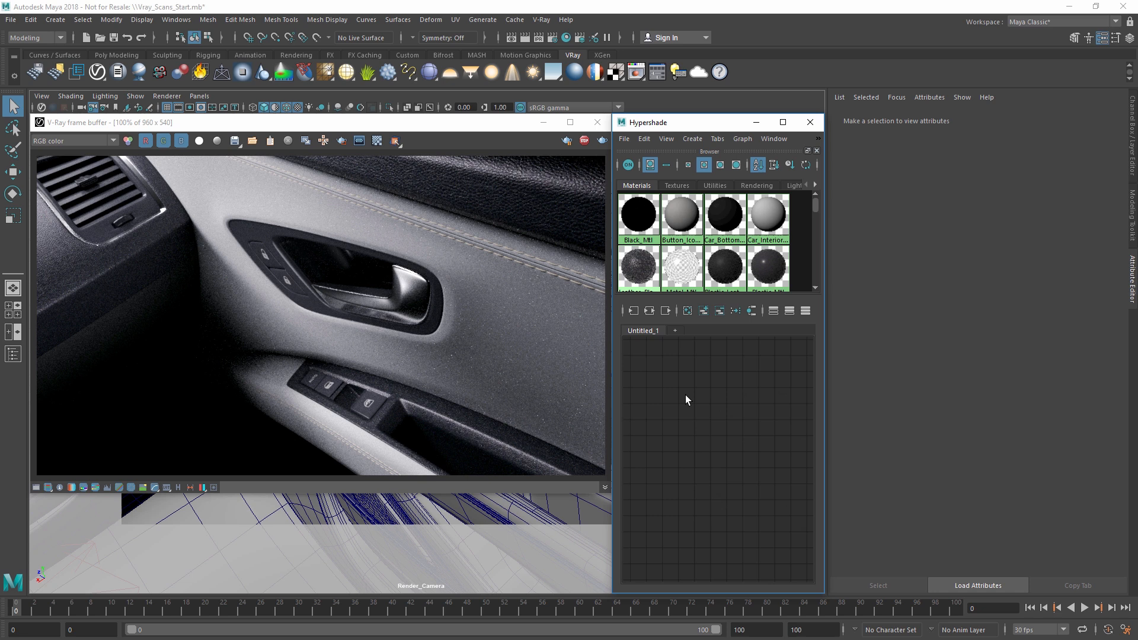
Create a VRay Scanned Mtl node in Hypershade and rename it Door_Interior.
{"action": "right_click", "coordinate": [688, 400]}
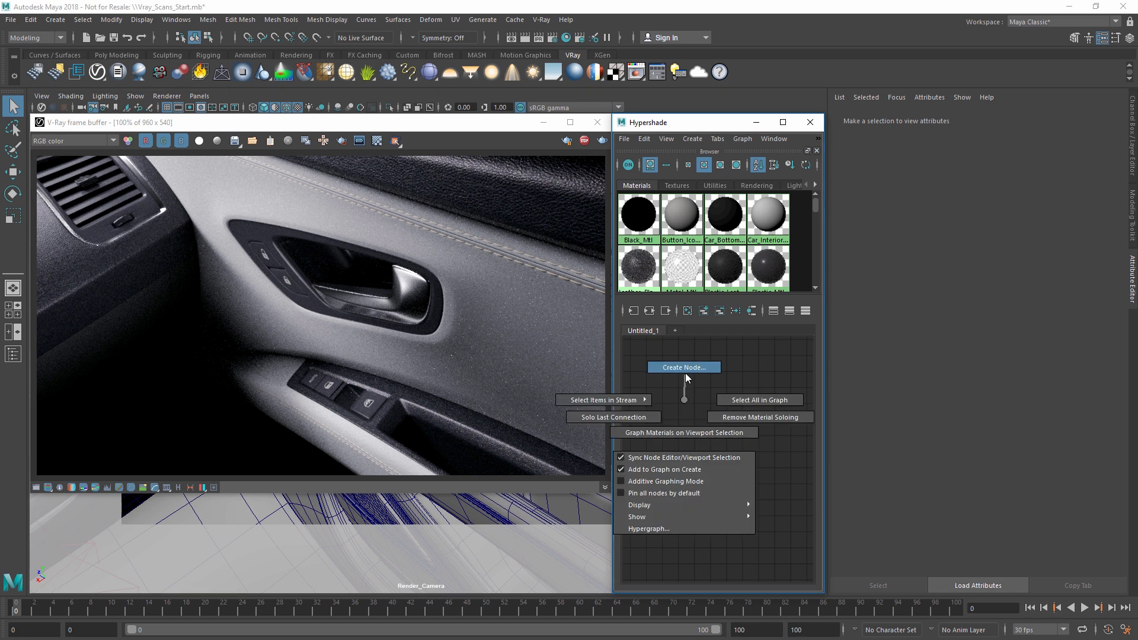
{"action": "left_click", "coordinate": [684, 367]}
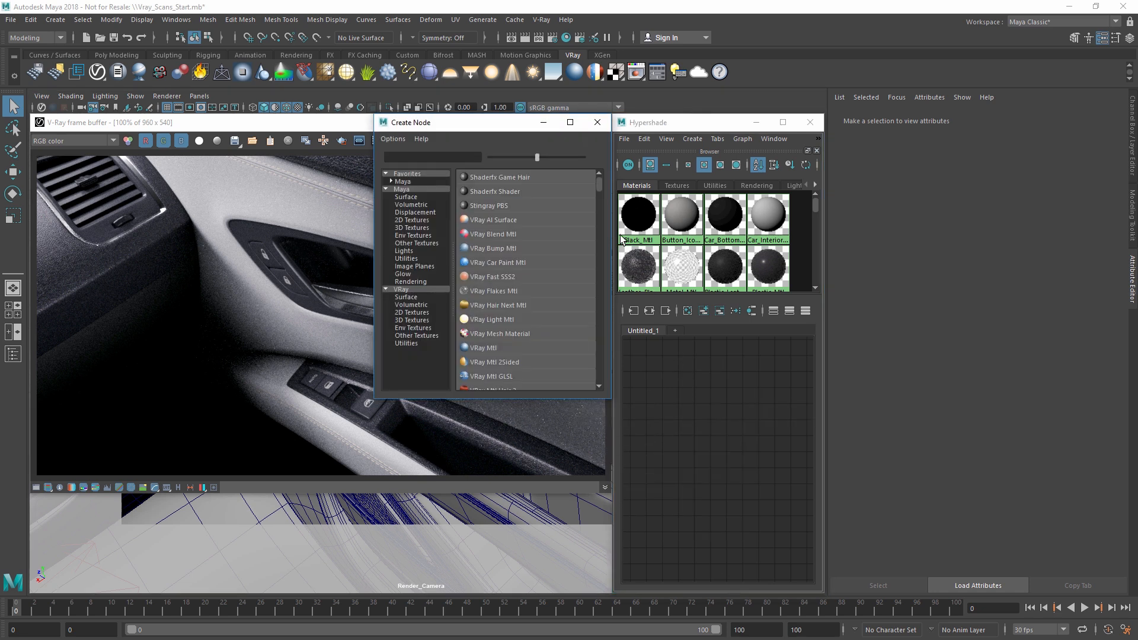
{"action": "scroll", "scroll_direction": "down", "scroll_amount": 3}
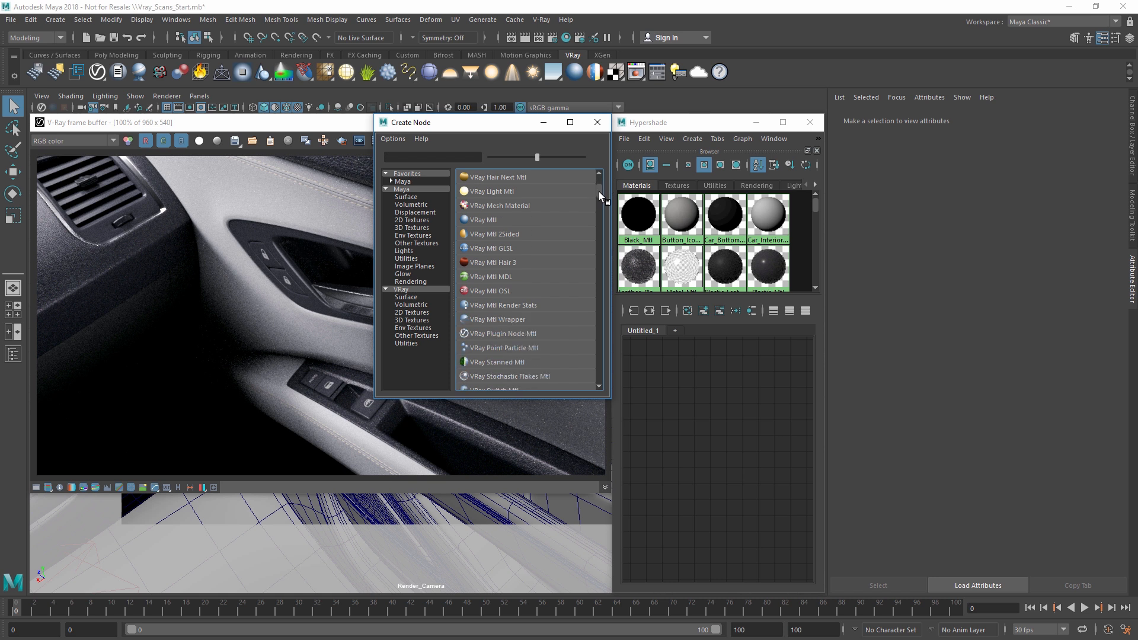
{"action": "left_click", "coordinate": [497, 348]}
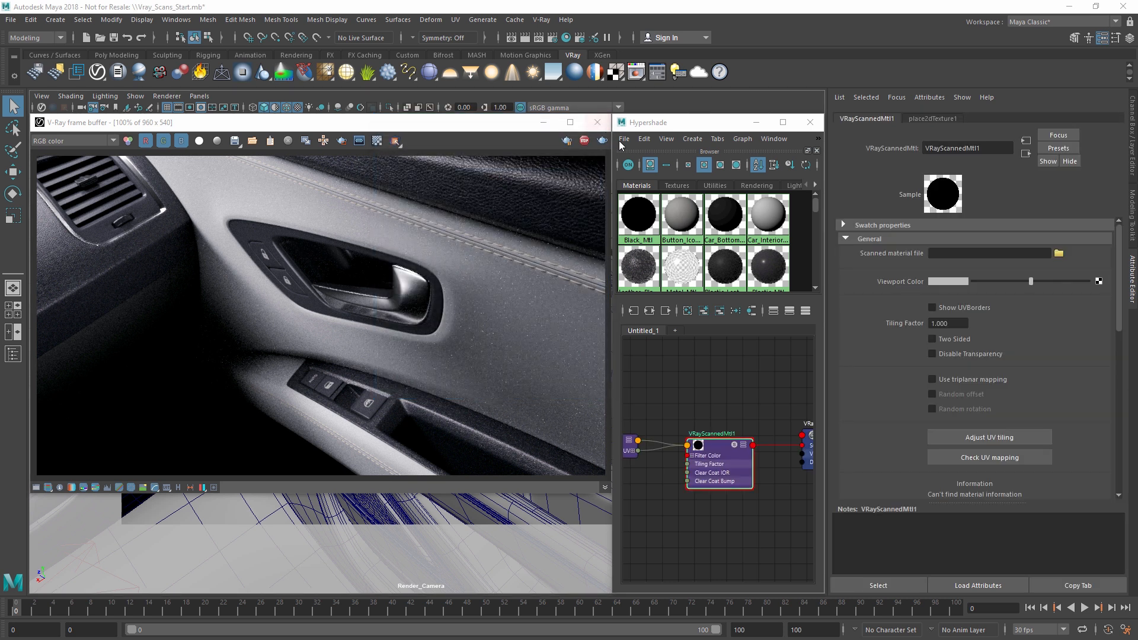
{"action": "double_click", "coordinate": [967, 148]}
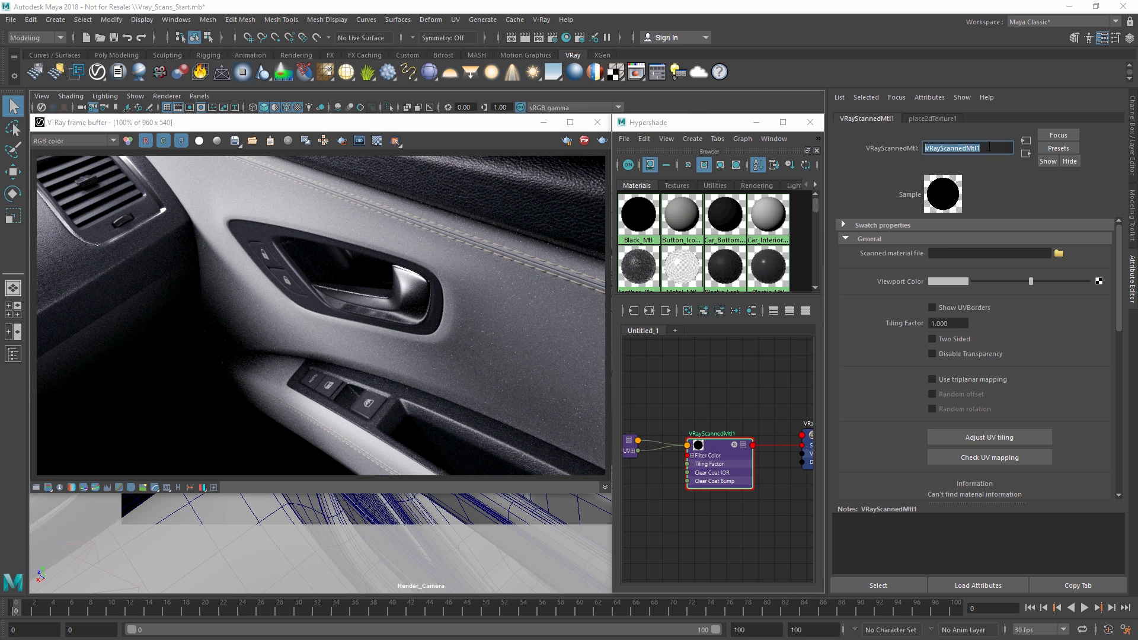
{"action": "type", "text": "Door_Interior"}
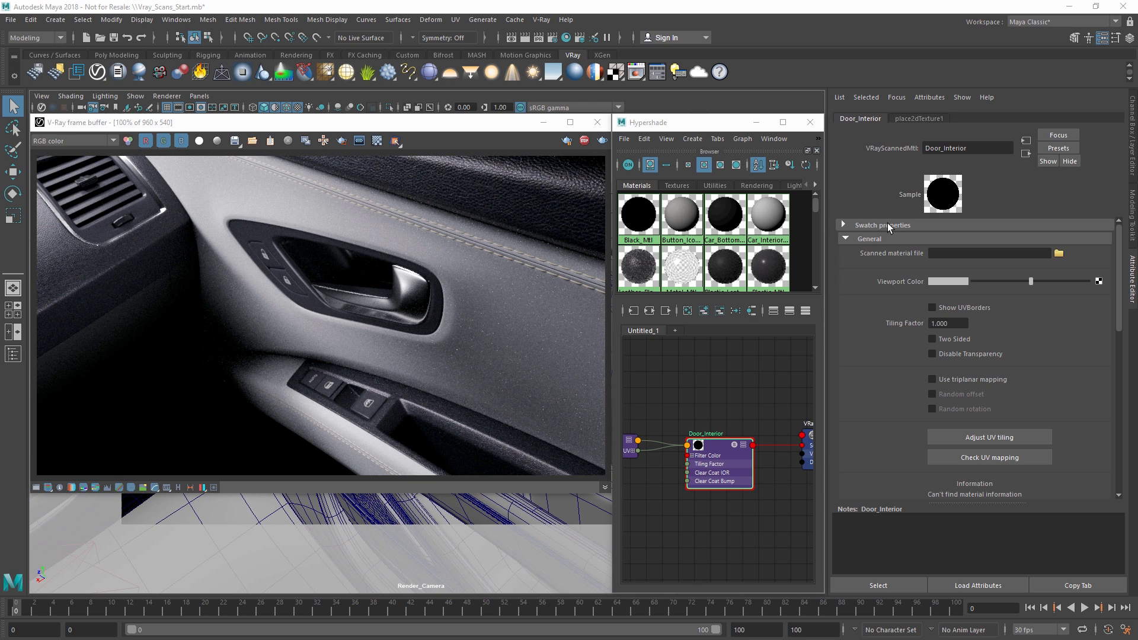
{"action": "mouse_move", "coordinate": [889, 228]}
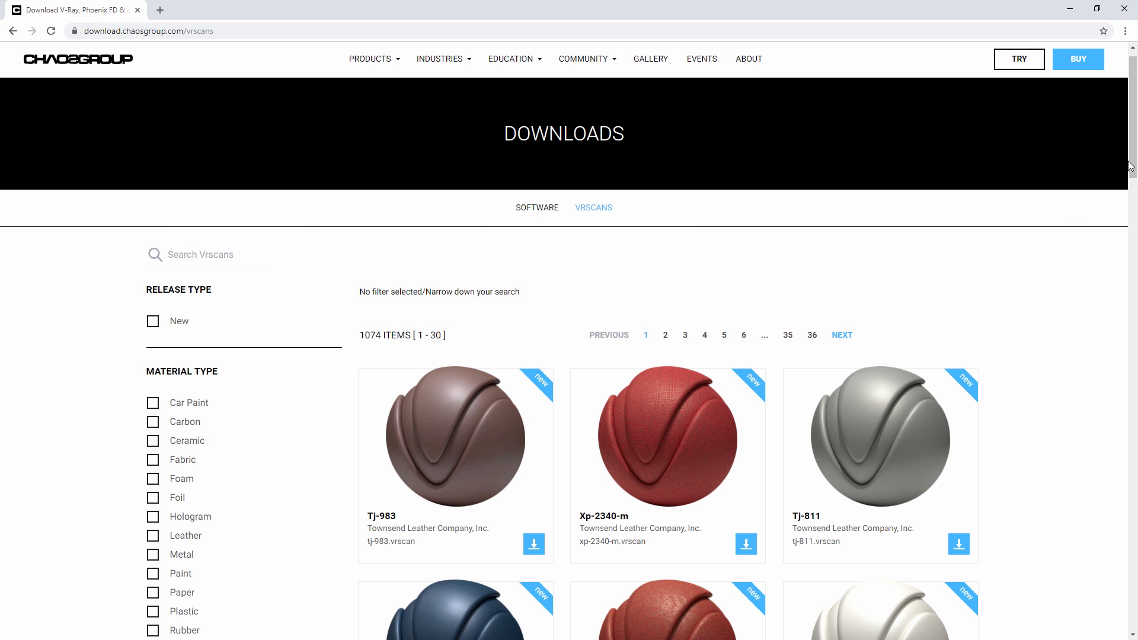
Filter the VRscans catalogue to Leather and open the Rh-9916 white leather scan.
{"action": "scroll", "scroll_direction": "down", "scroll_amount": 3}
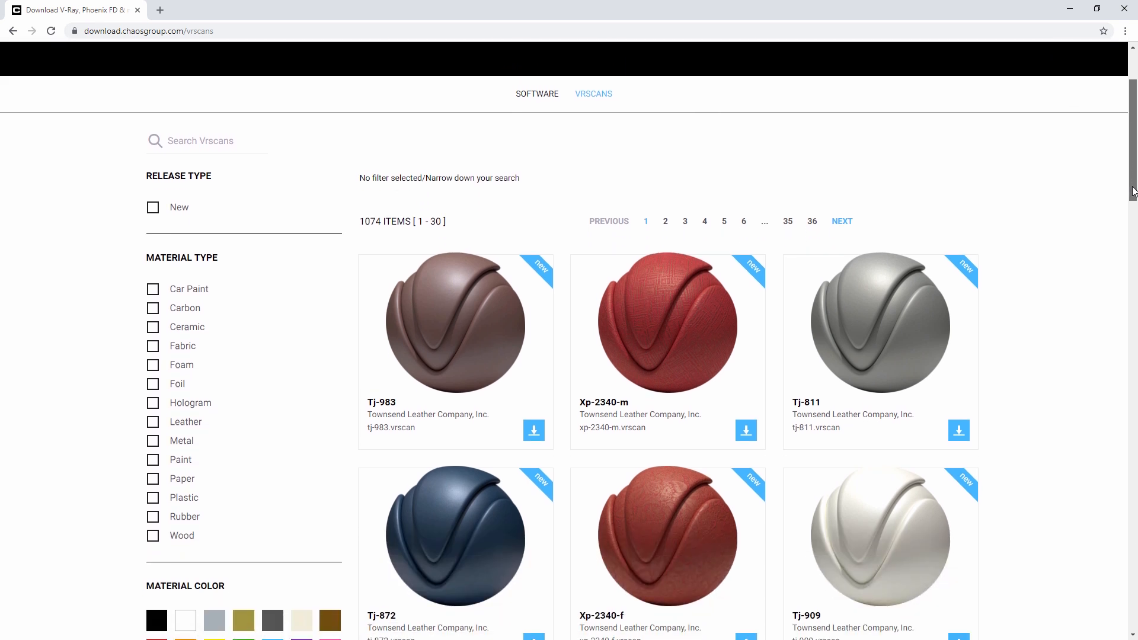
{"action": "scroll", "scroll_direction": "down", "scroll_amount": 3}
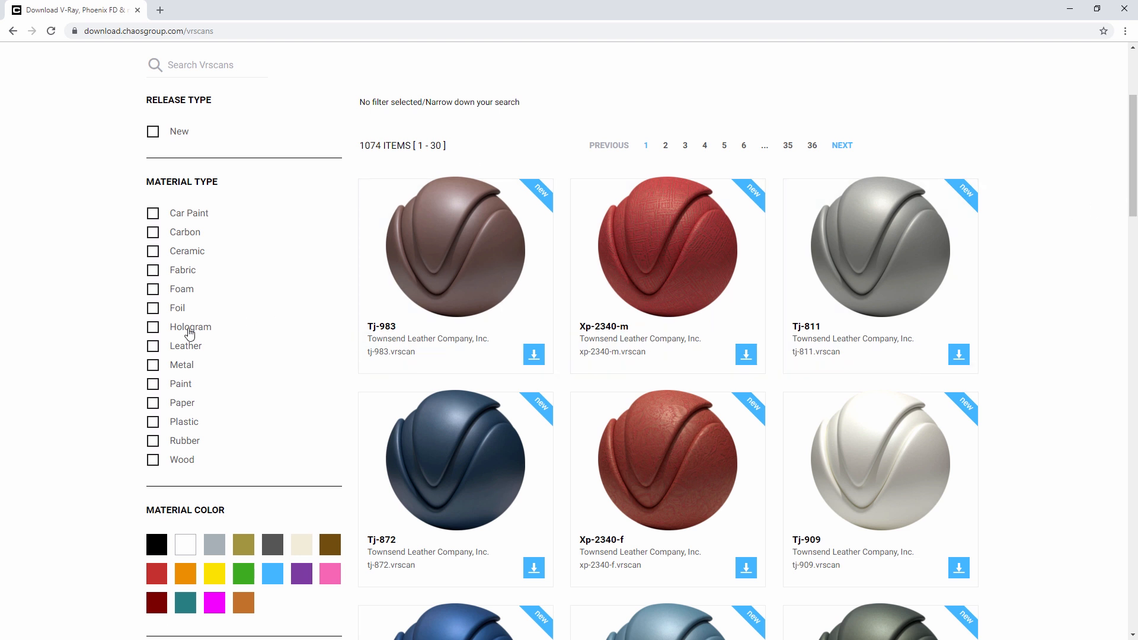
{"action": "left_click", "coordinate": [152, 346]}
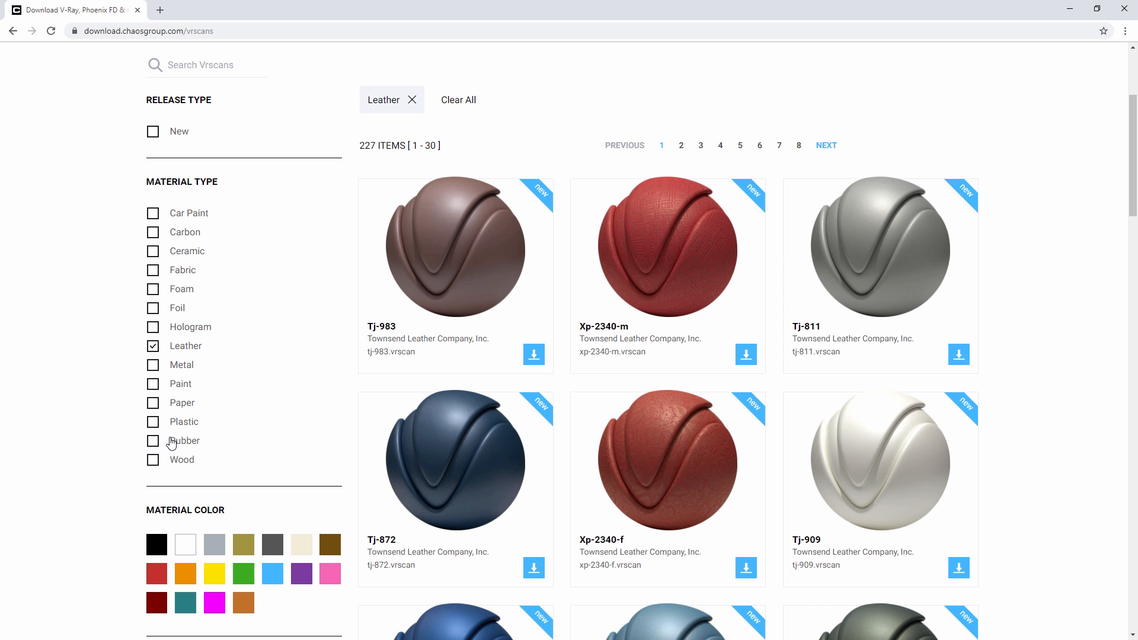
{"action": "left_click", "coordinate": [185, 544]}
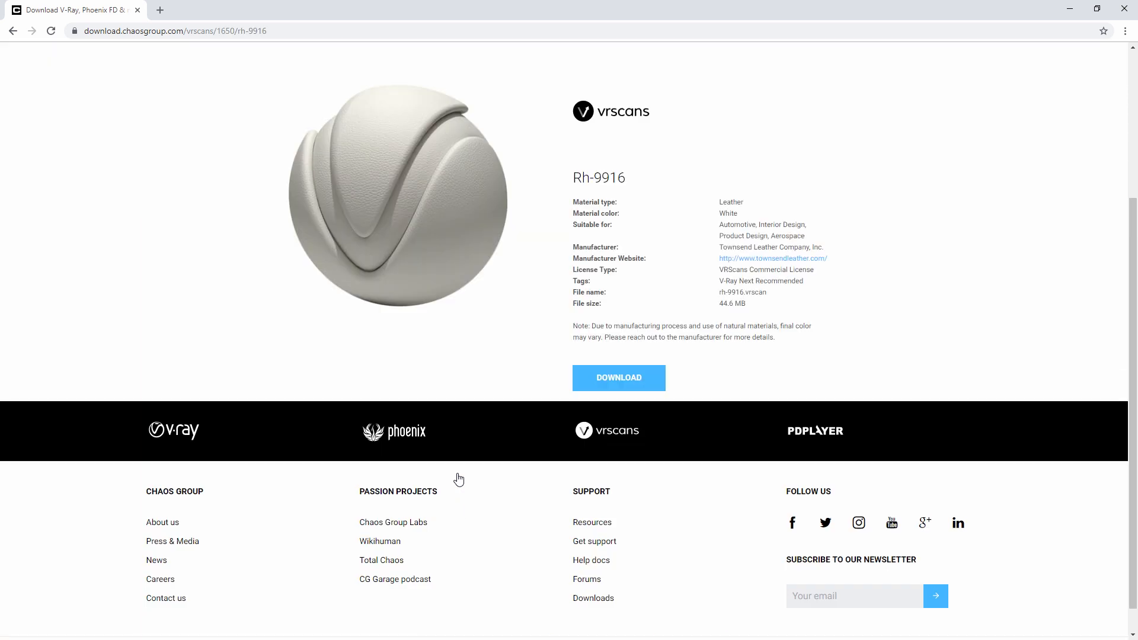
{"action": "mouse_move", "coordinate": [412, 255]}
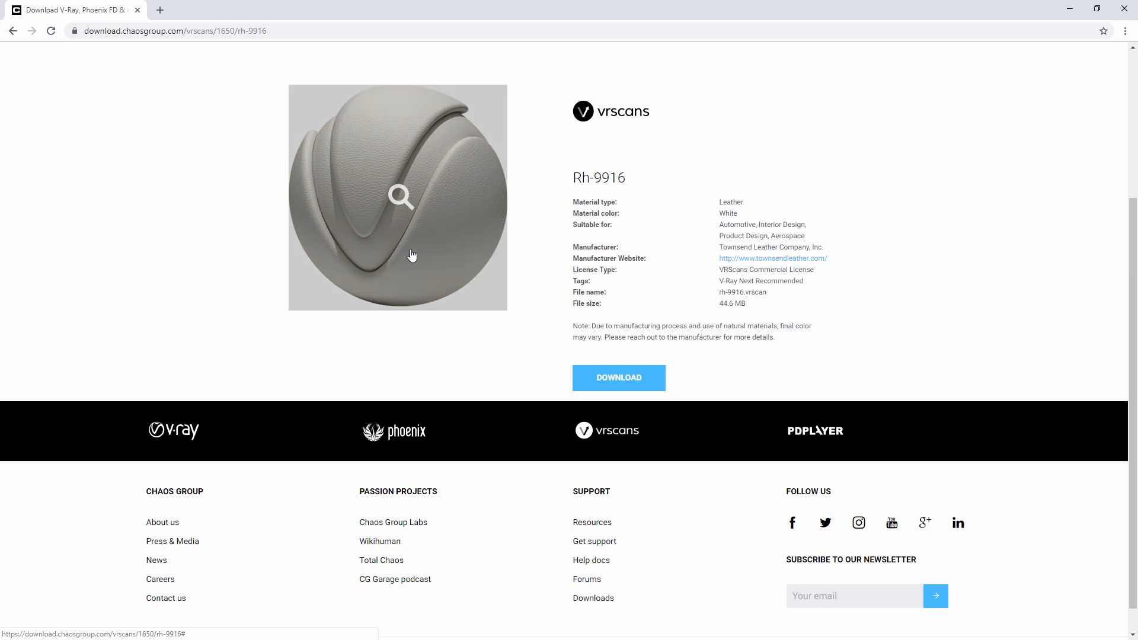
Enlarge the Rh-9916 preview, scroll through it, then close it.
{"action": "left_click", "coordinate": [401, 197]}
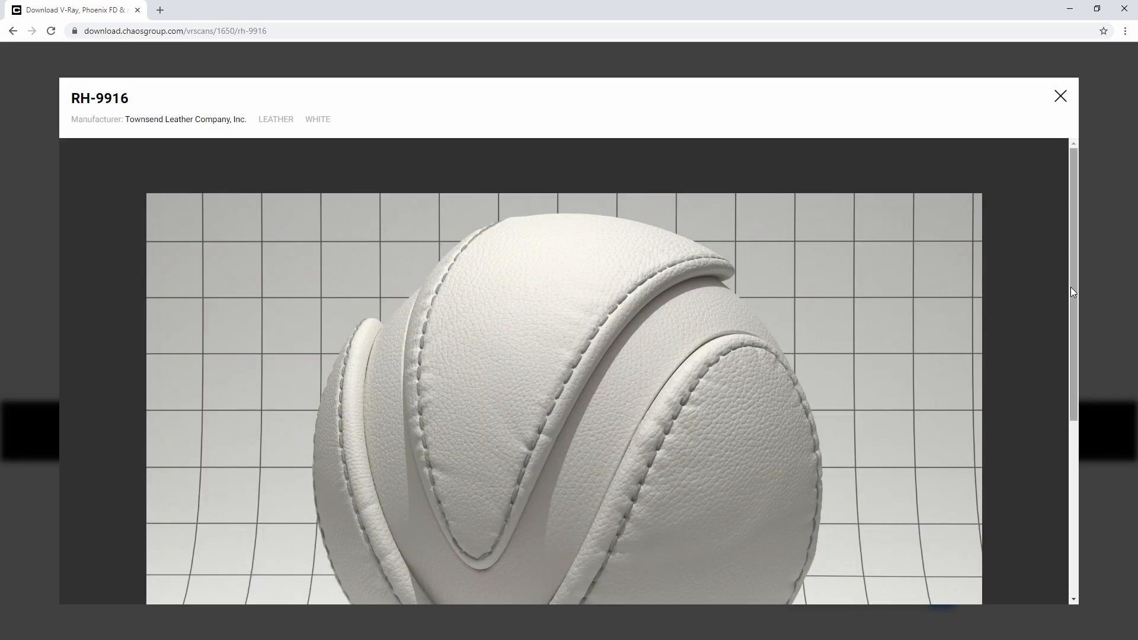
{"action": "scroll", "scroll_direction": "down", "scroll_amount": 3}
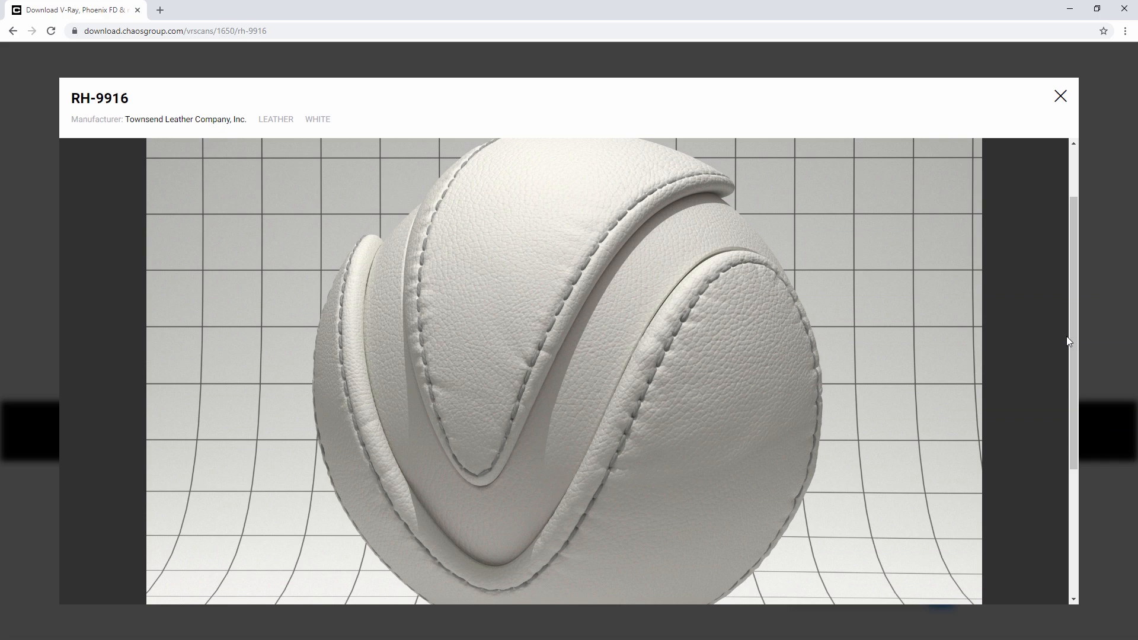
{"action": "left_click", "coordinate": [1060, 95]}
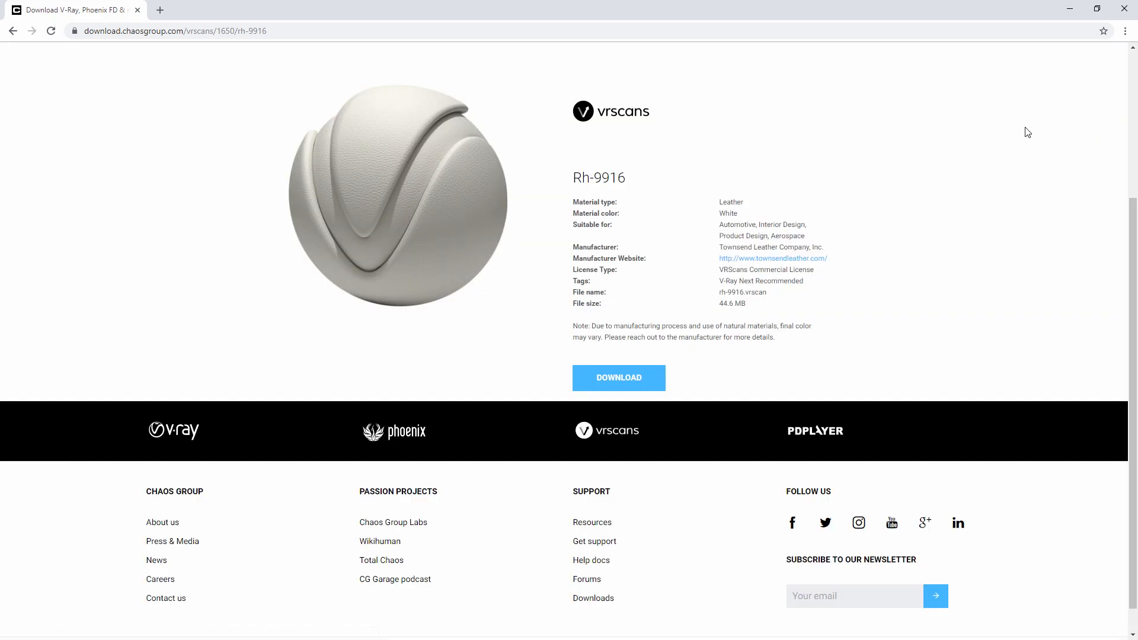
{"action": "left_click", "coordinate": [619, 377]}
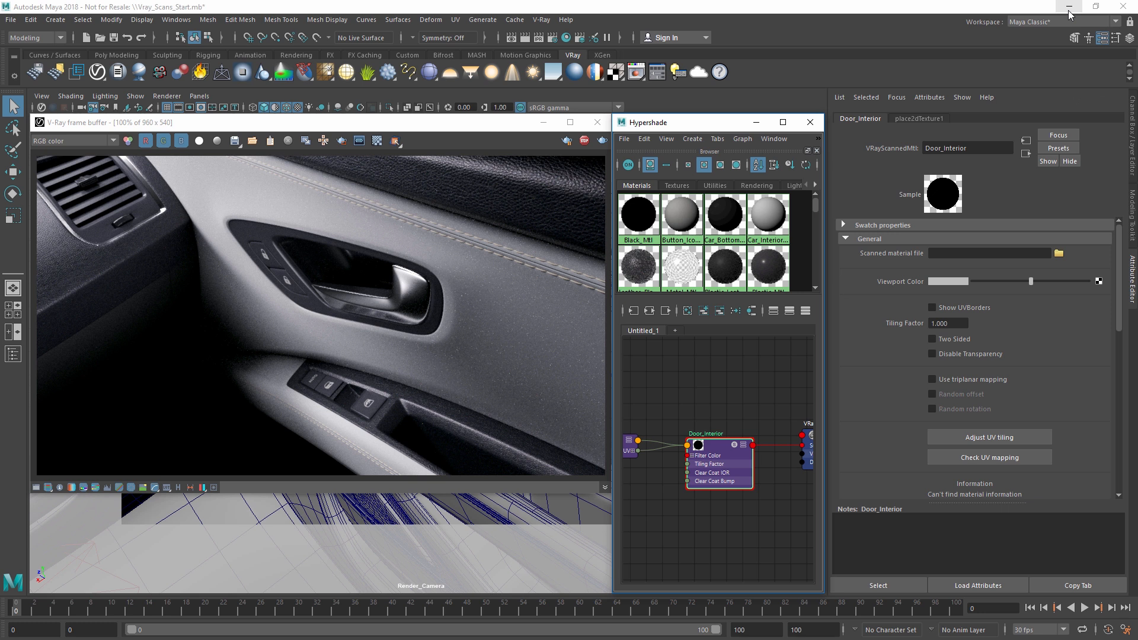
{"action": "mouse_move", "coordinate": [1029, 43]}
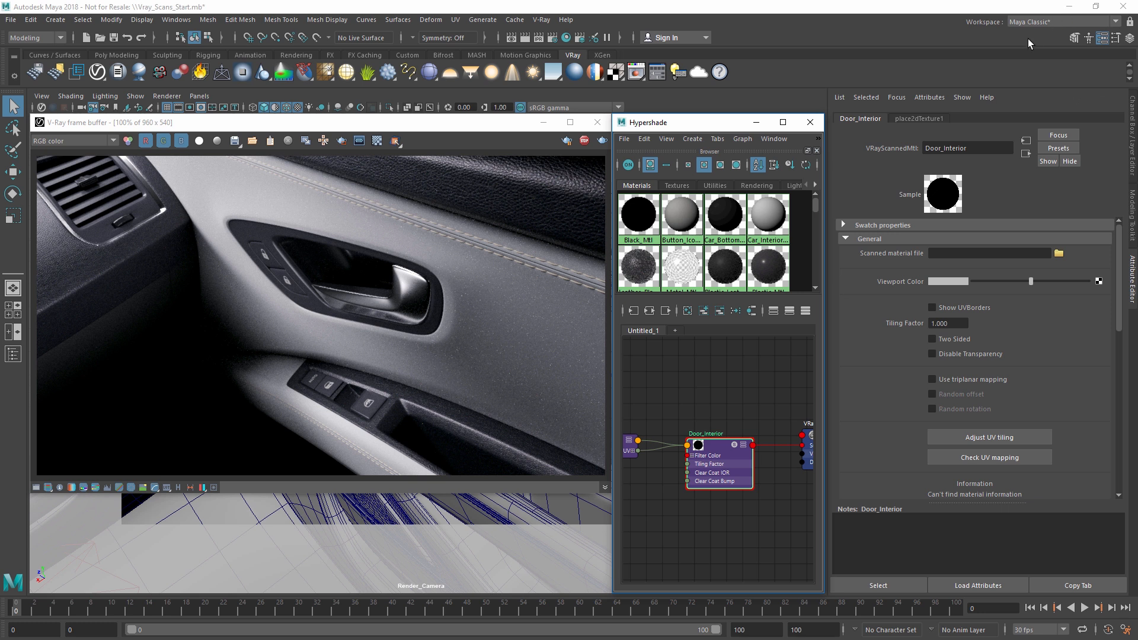
{"action": "mouse_move", "coordinate": [1056, 263]}
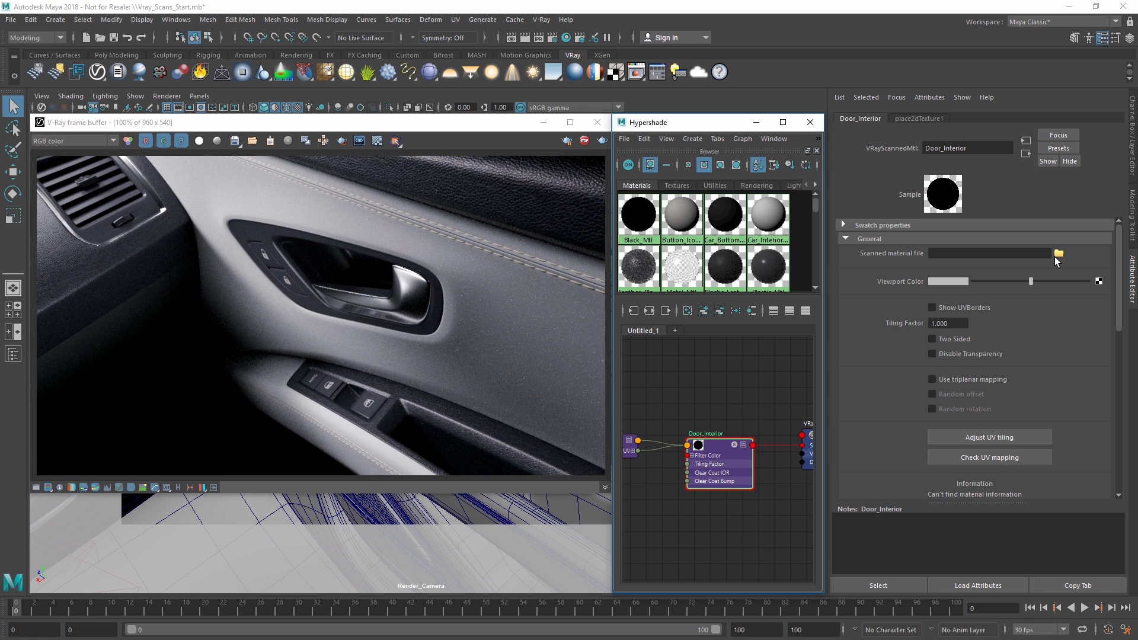
Browse from Scanned material file into the Assets folder for leather_white_s.vrscan.
{"action": "left_click", "coordinate": [1059, 252]}
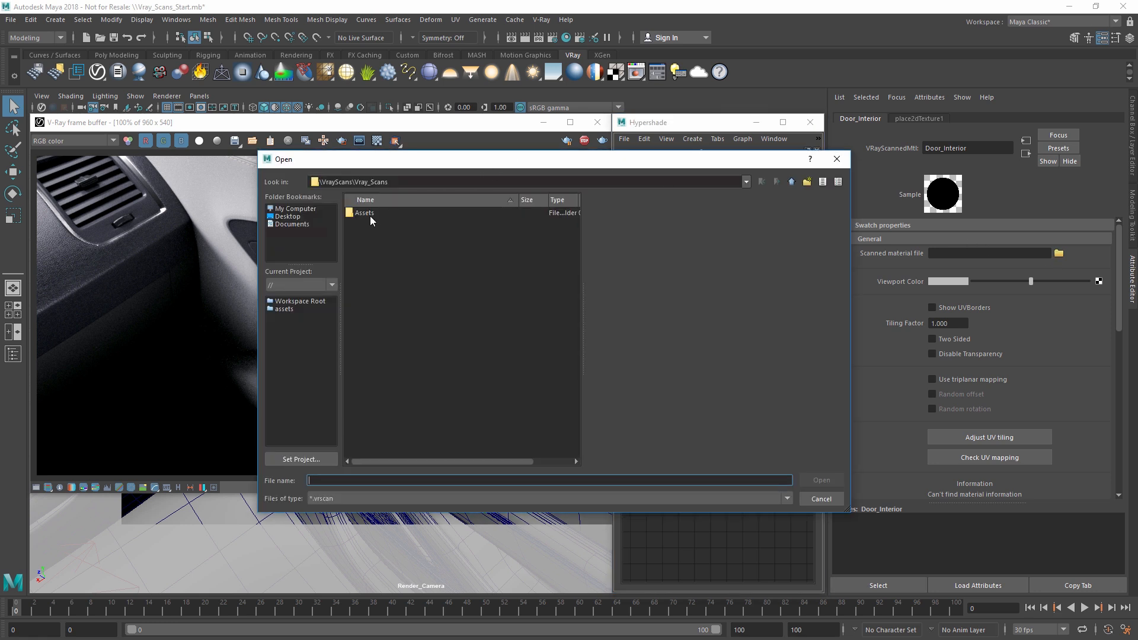
{"action": "double_click", "coordinate": [364, 212]}
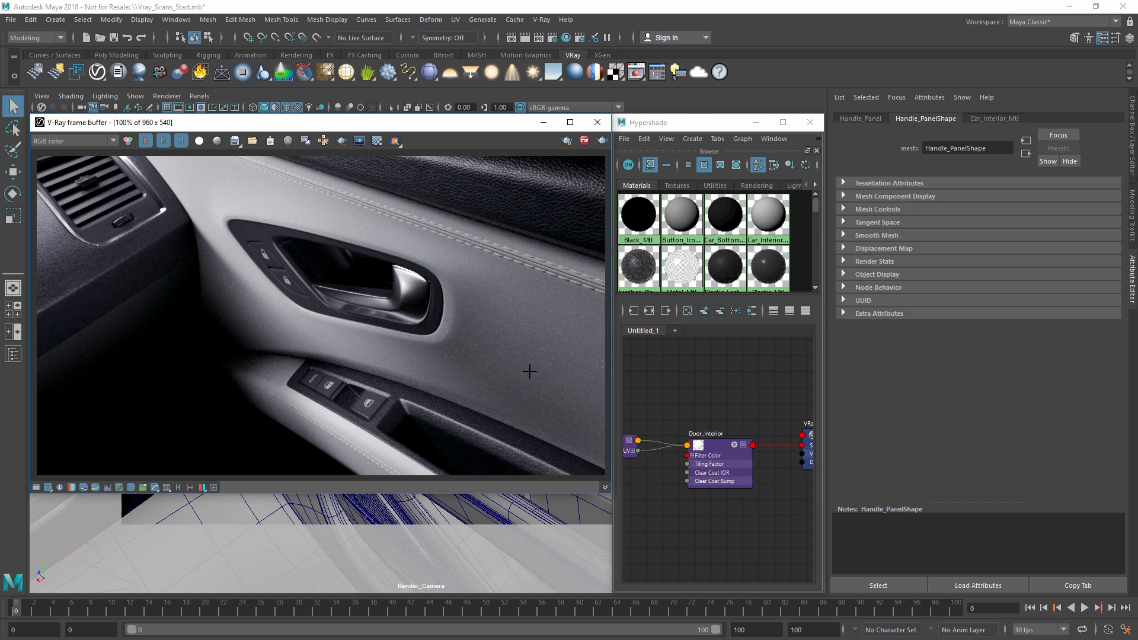
{"action": "mouse_move", "coordinate": [716, 448]}
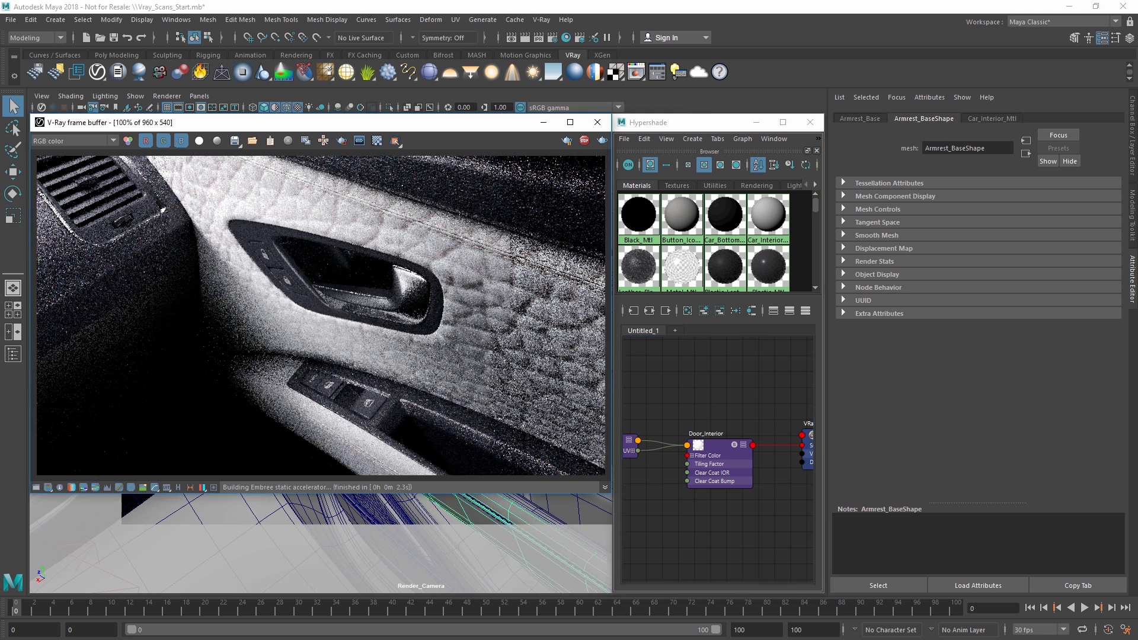
Select Door_Interior and set its Tiling Factor to 0.5, then to 0.95.
{"action": "left_click", "coordinate": [706, 434]}
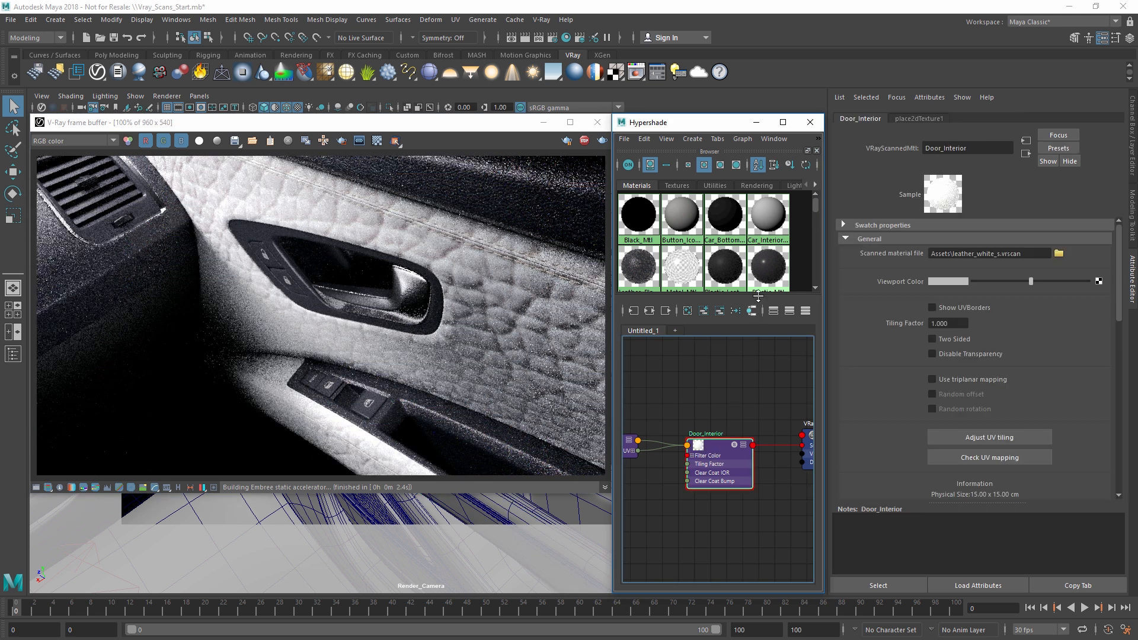
{"action": "left_click", "coordinate": [810, 122]}
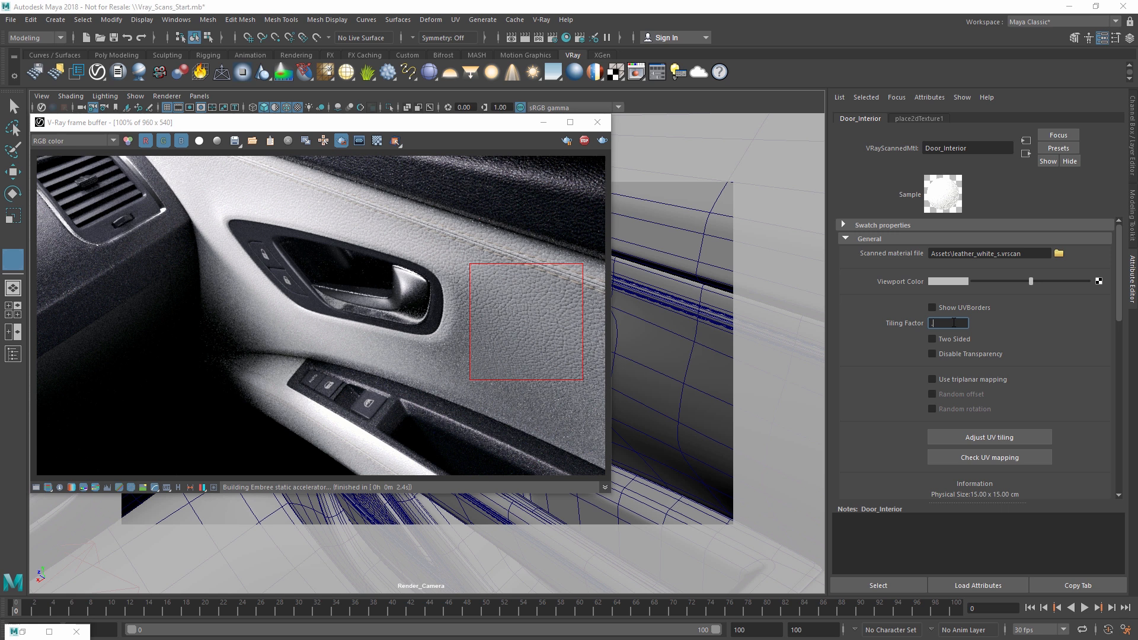
{"action": "type", "text": "0.500"}
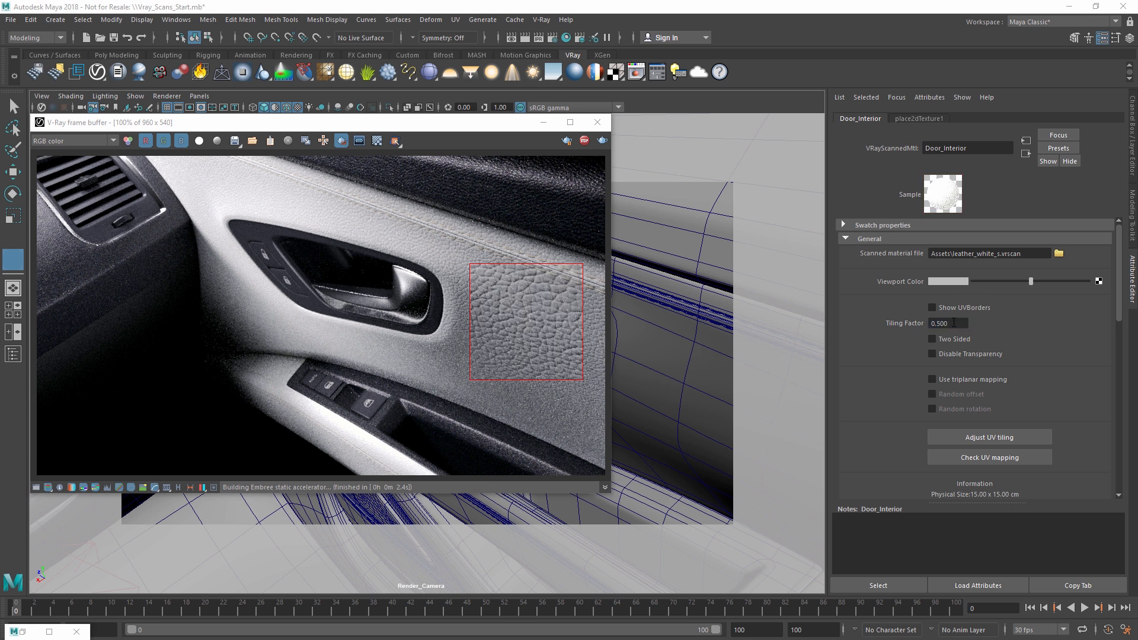
{"action": "left_click", "coordinate": [947, 322]}
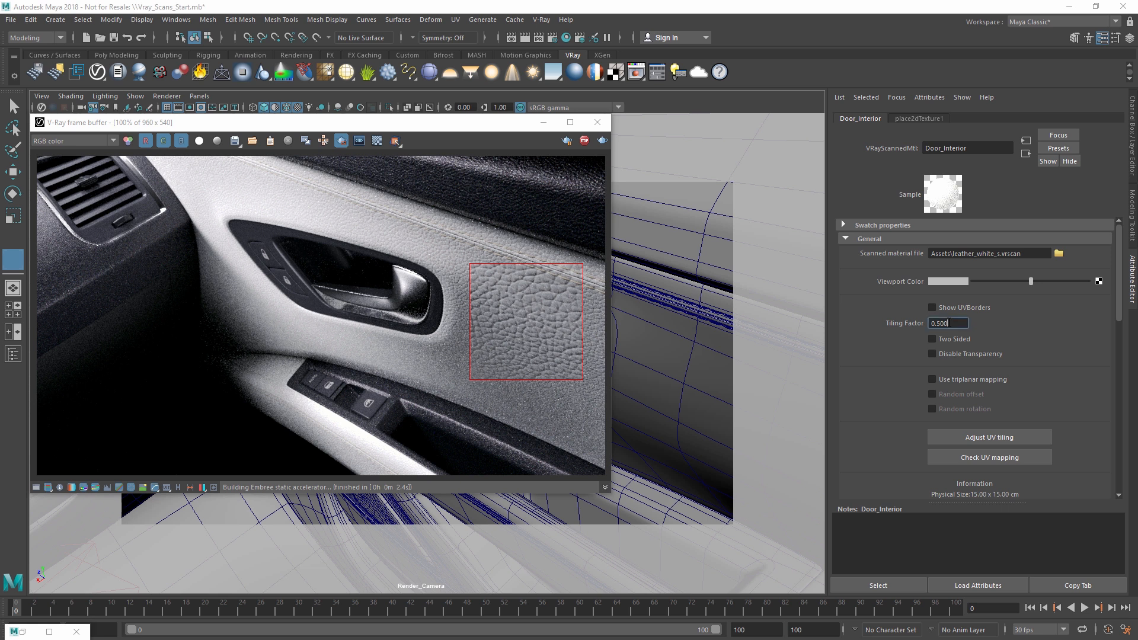
{"action": "type", "text": "0.95"}
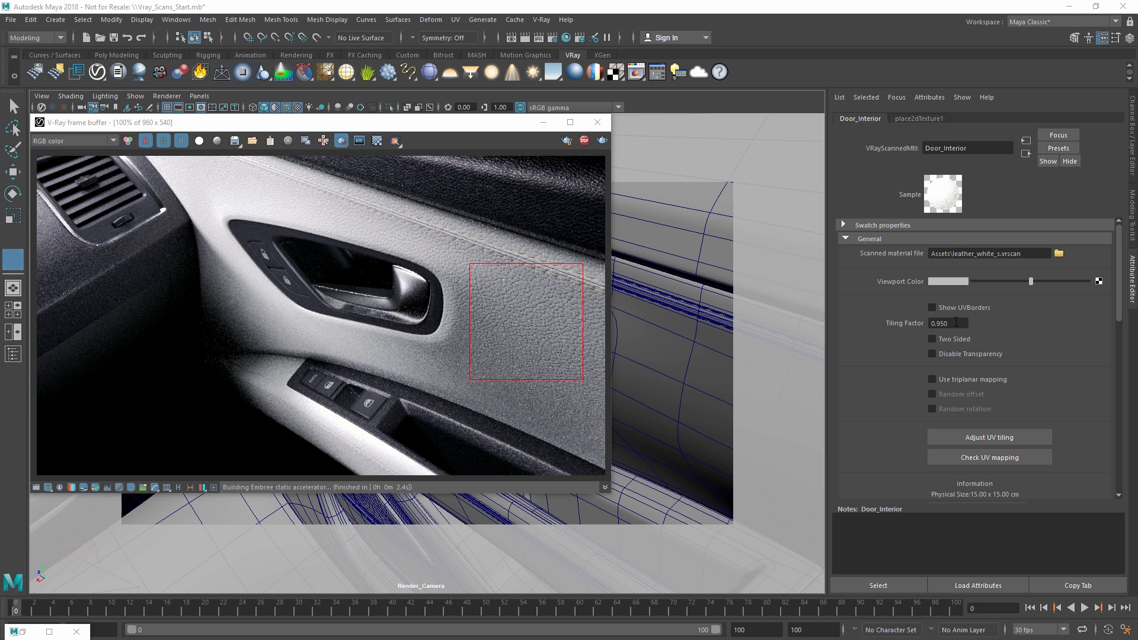
{"action": "mouse_move", "coordinate": [1120, 324]}
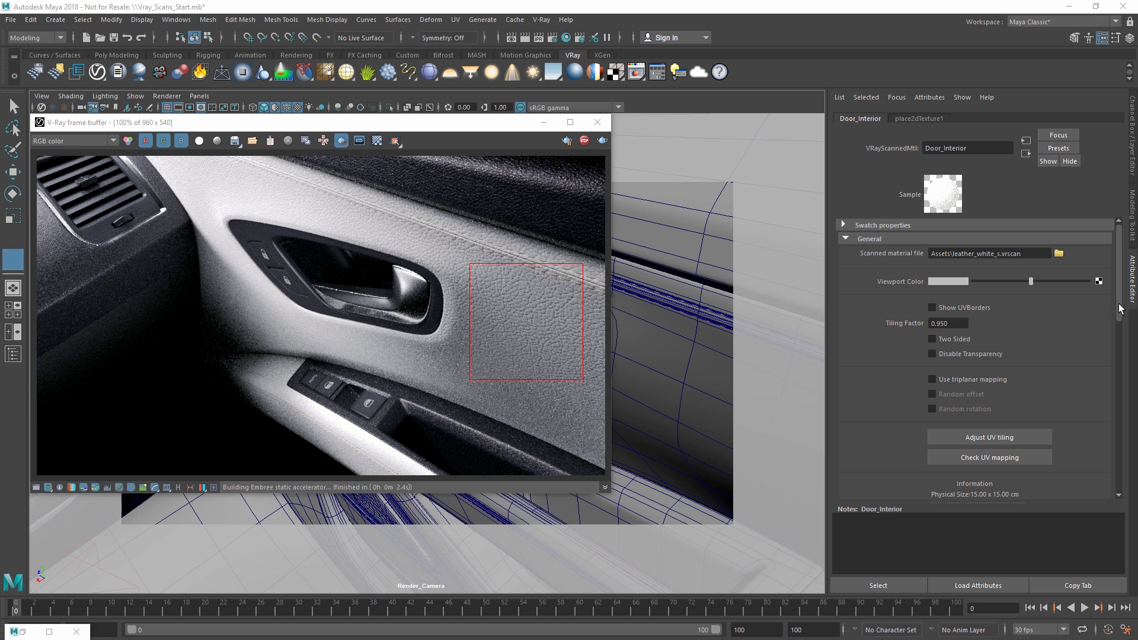
Enable Use Paint and raise the paint color's HSV saturation toward light brown.
{"action": "scroll", "scroll_direction": "down", "scroll_amount": 3}
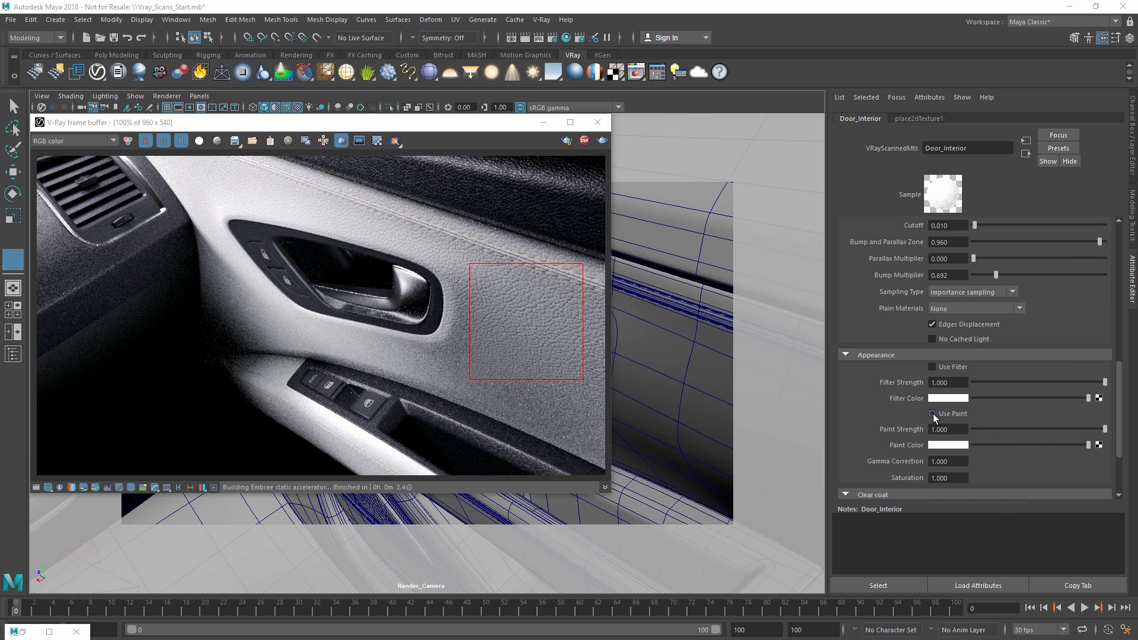
{"action": "left_click", "coordinate": [932, 413]}
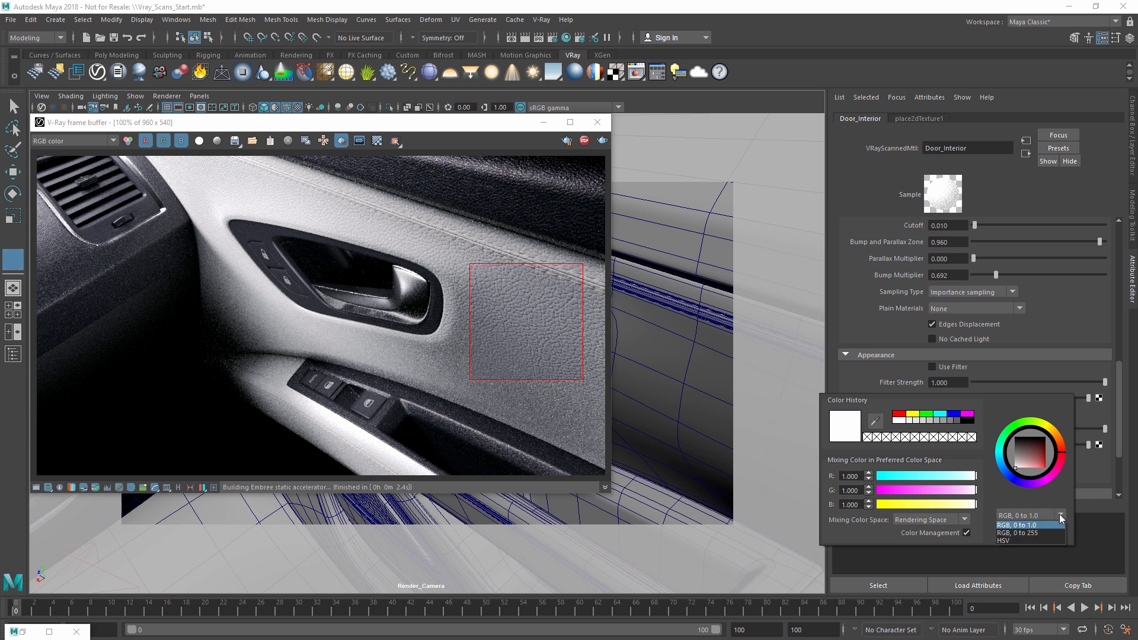
{"action": "left_click", "coordinate": [1004, 540]}
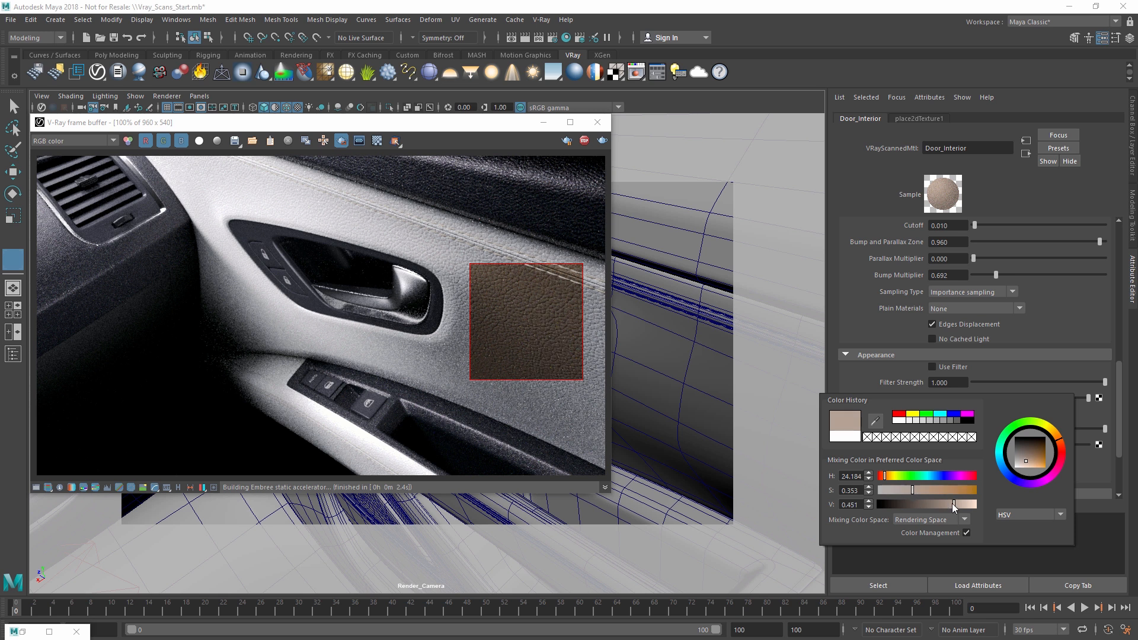
{"action": "left_click_drag", "start_coordinate": [902, 490], "coordinate": [920, 490]}
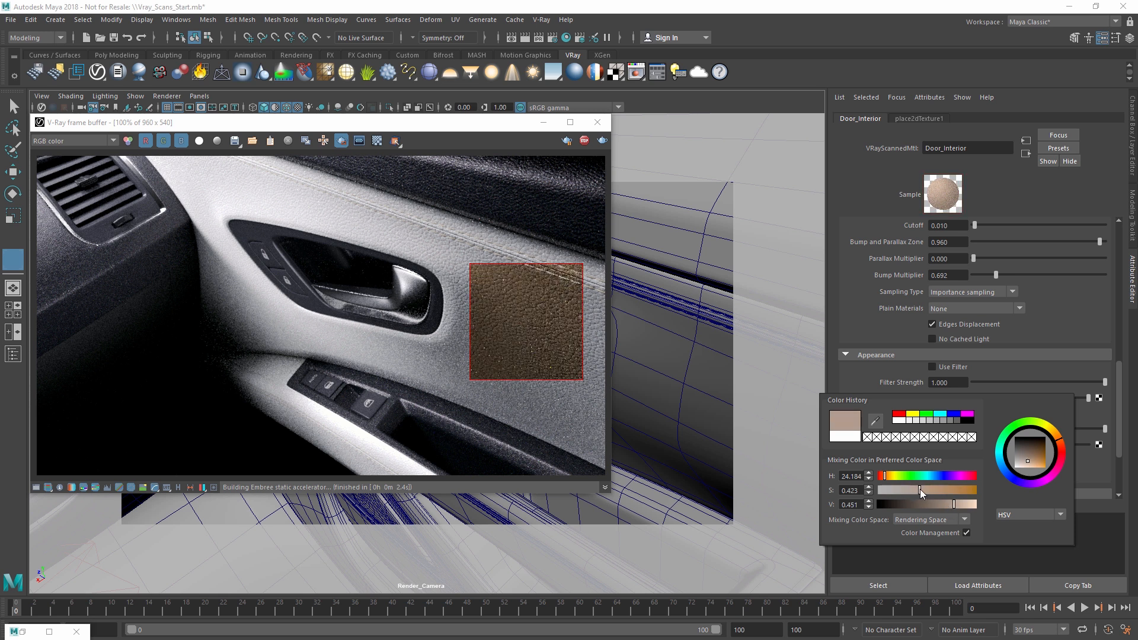